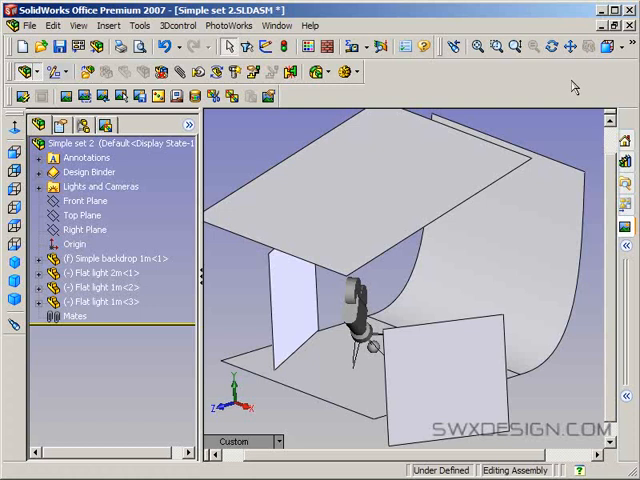
{"action": "mouse_move", "coordinate": [483, 105]}
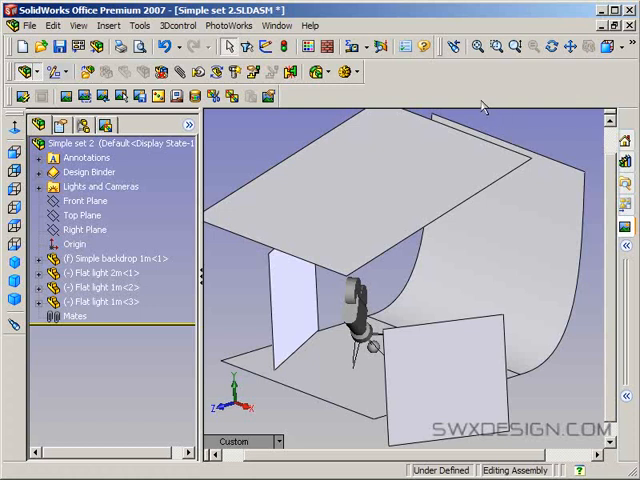
{"action": "mouse_move", "coordinate": [580, 422]}
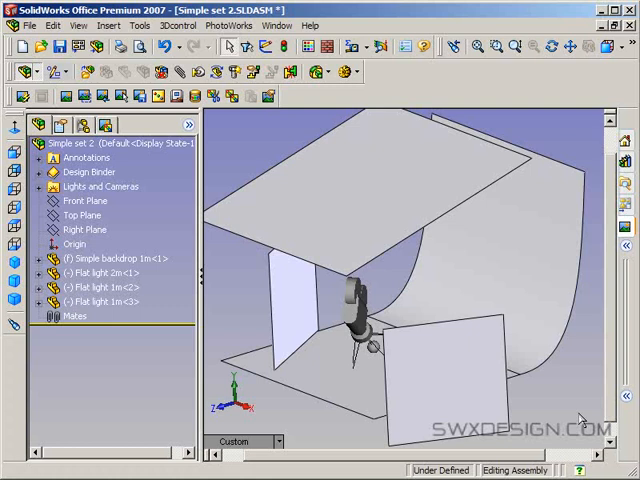
{"action": "mouse_move", "coordinate": [578, 413]}
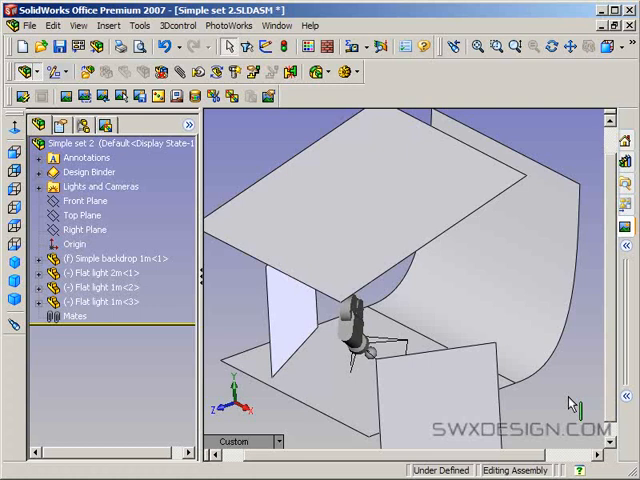
Step: Pick out the backdrop, 2 m and 1 m flat light components, then clear the selection
{"action": "left_click", "coordinate": [100, 258]}
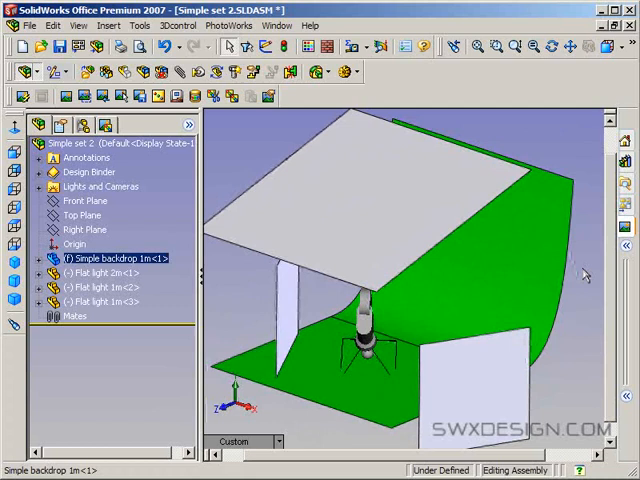
{"action": "left_click", "coordinate": [105, 272]}
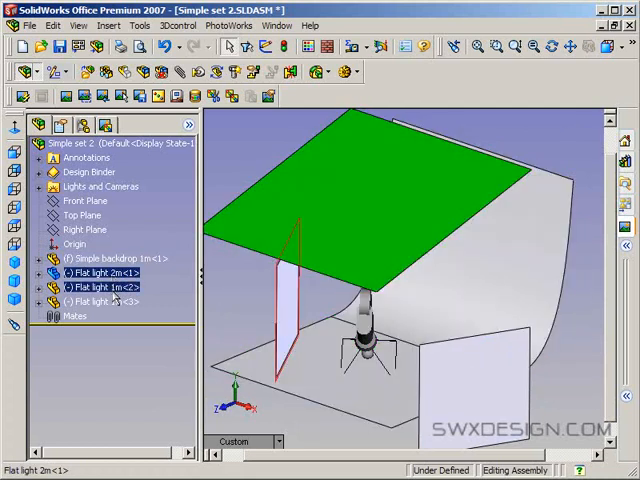
{"action": "left_click", "coordinate": [103, 301]}
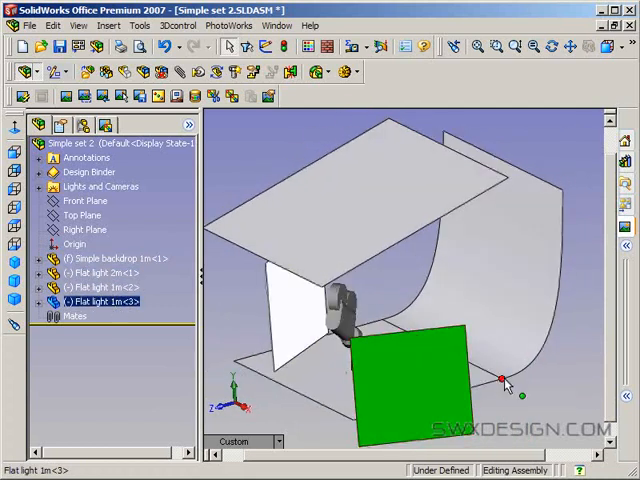
{"action": "left_click", "coordinate": [99, 287]}
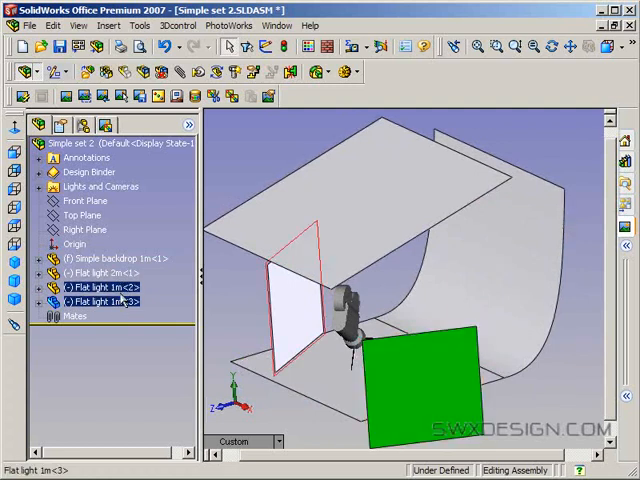
{"action": "left_click", "coordinate": [95, 272]}
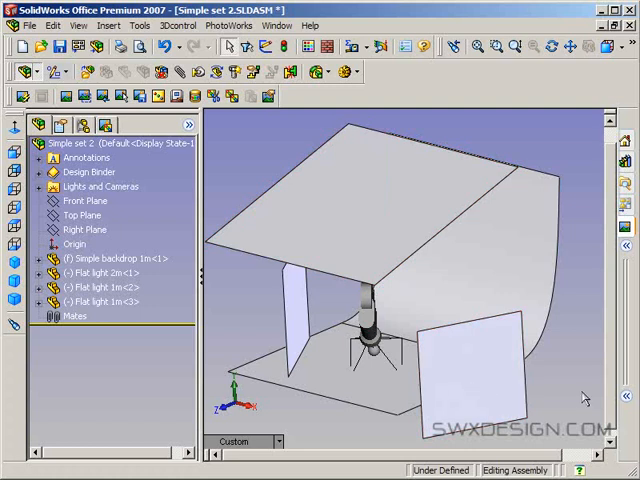
{"action": "mouse_move", "coordinate": [583, 395]}
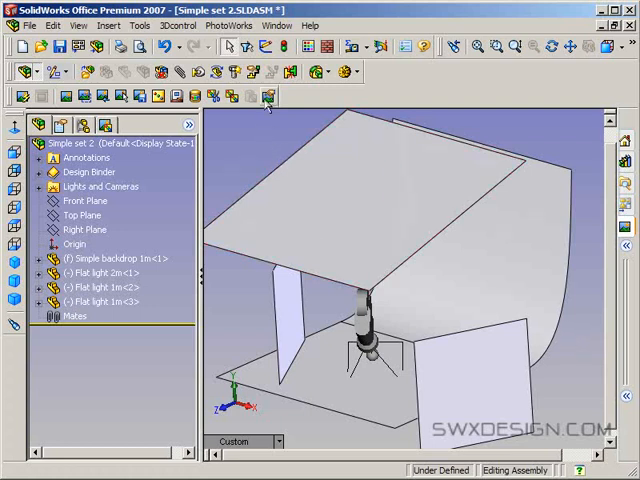
Step: Check the indirect illumination render settings, rotate to face the set, and render it
{"action": "left_click", "coordinate": [266, 97]}
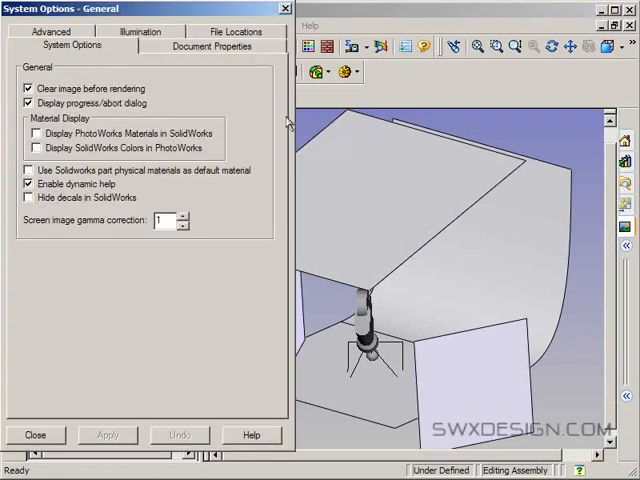
{"action": "left_click", "coordinate": [139, 46]}
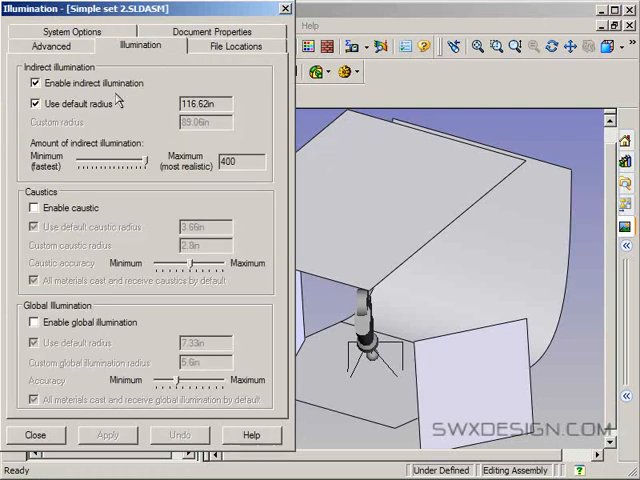
{"action": "mouse_move", "coordinate": [100, 122]}
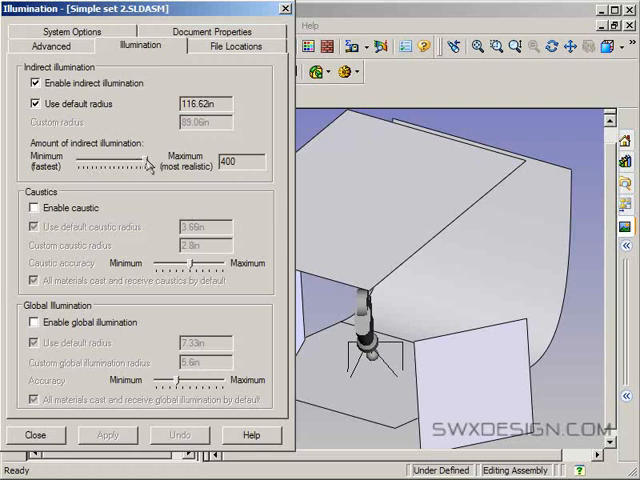
{"action": "mouse_move", "coordinate": [158, 168]}
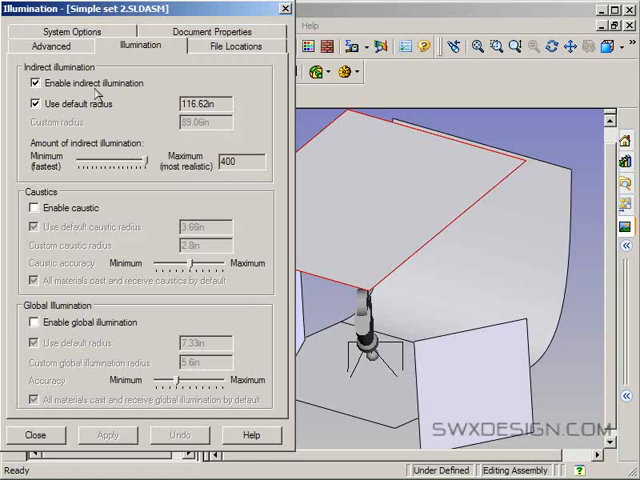
{"action": "mouse_move", "coordinate": [165, 95]}
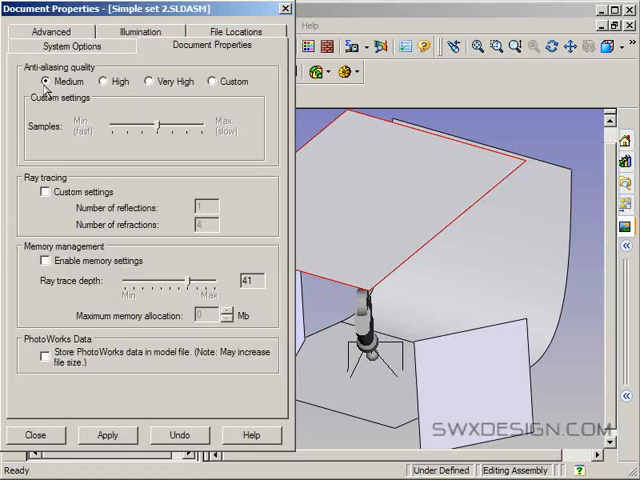
{"action": "mouse_move", "coordinate": [153, 187]}
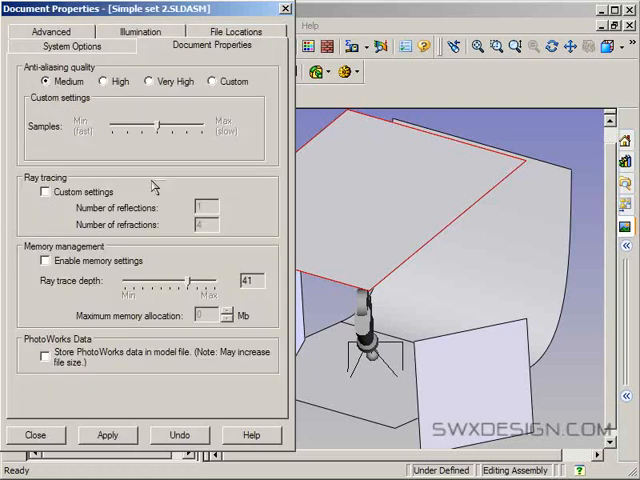
{"action": "left_click", "coordinate": [36, 434]}
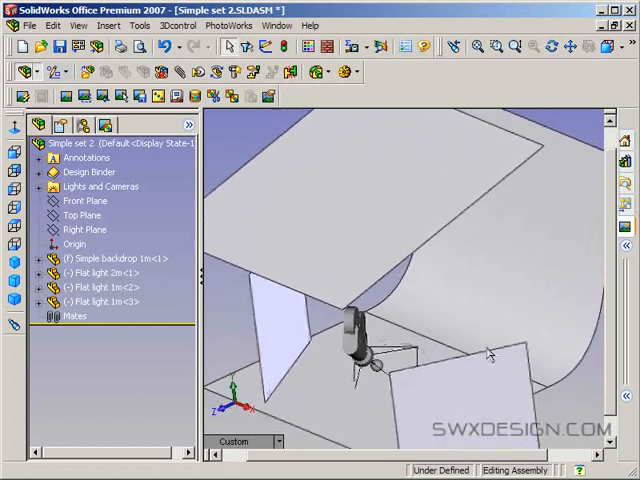
{"action": "left_click_drag", "start_coordinate": [490, 355], "coordinate": [262, 190]}
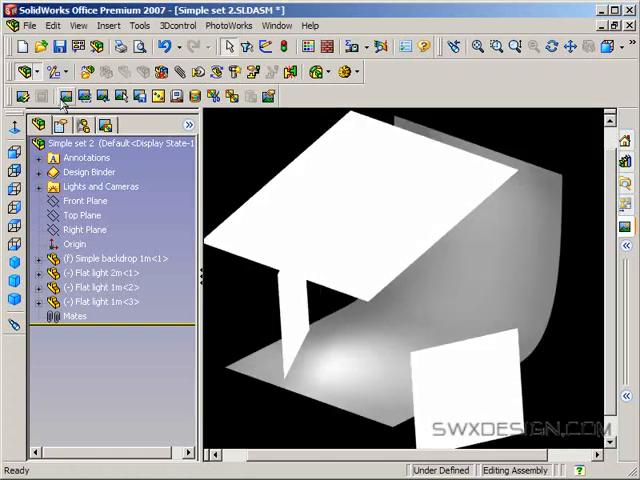
{"action": "left_click", "coordinate": [89, 172]}
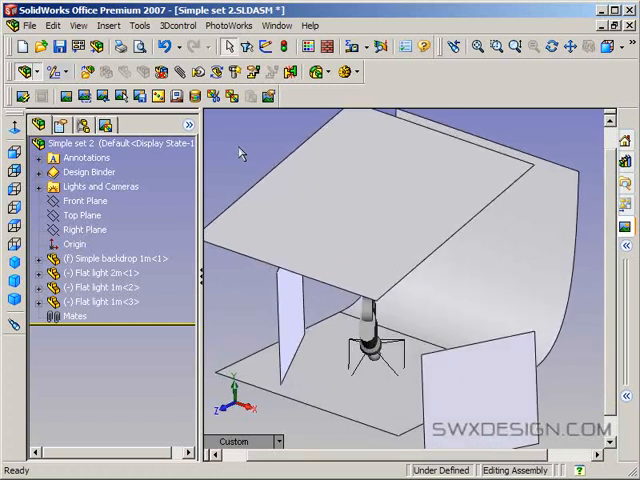
Step: List the scene's PhotoWorks materials and edit the first dark room ceiling material
{"action": "left_click", "coordinate": [105, 125]}
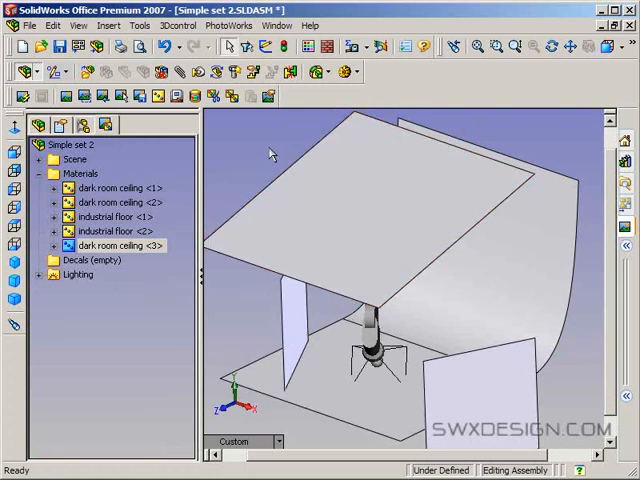
{"action": "mouse_move", "coordinate": [125, 202]}
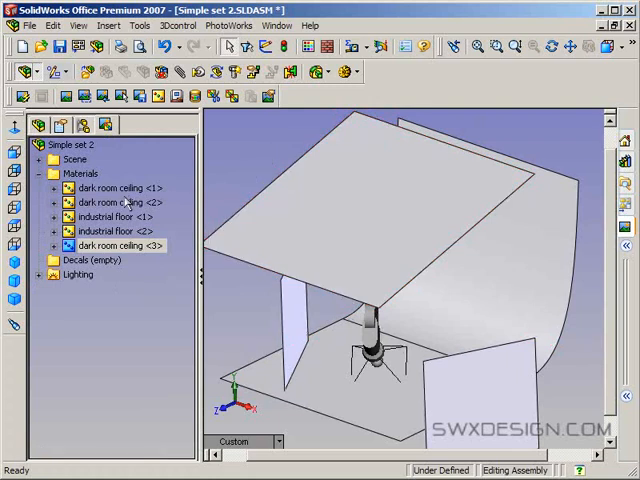
{"action": "left_click", "coordinate": [110, 188]}
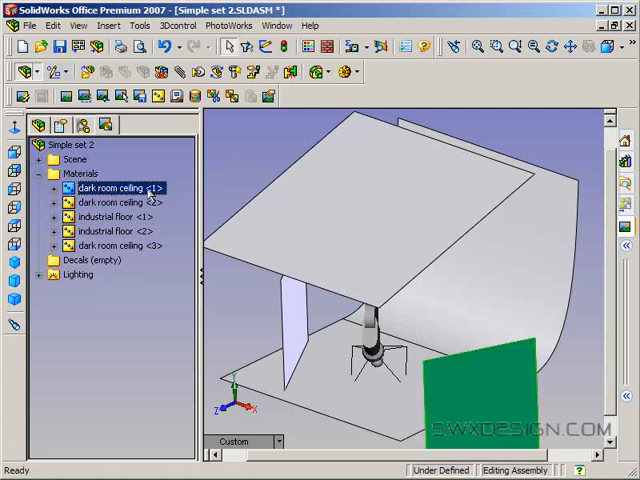
{"action": "mouse_move", "coordinate": [207, 165]}
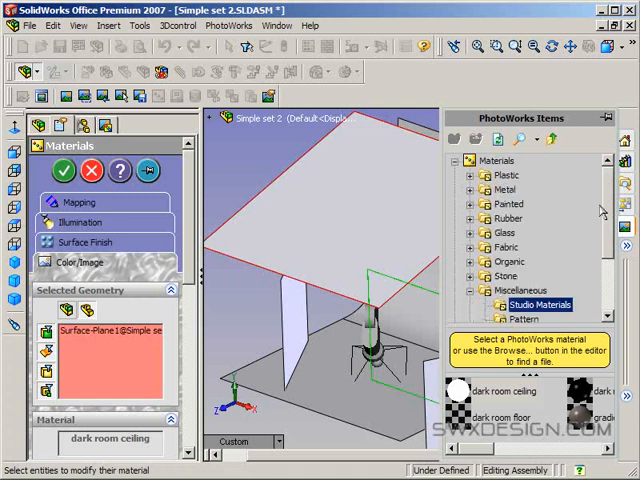
Step: Try warm and light blue tints on the light panels' dark room ceiling material
{"action": "scroll", "scroll_direction": "down", "scroll_amount": 3}
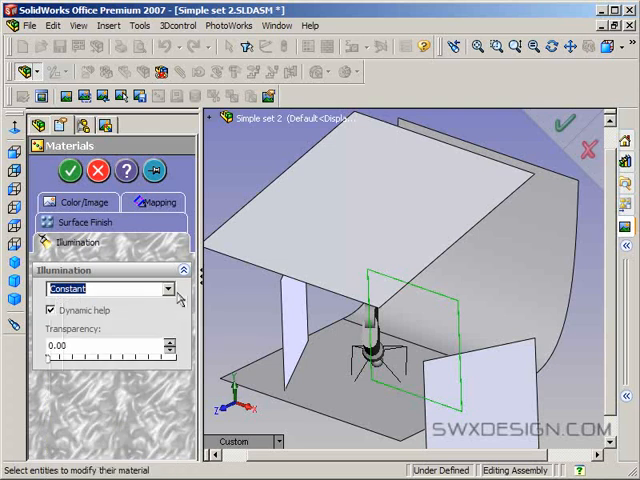
{"action": "mouse_move", "coordinate": [181, 310]}
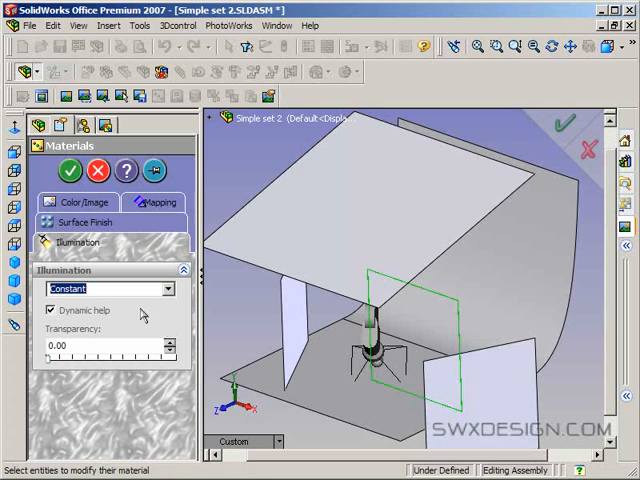
{"action": "mouse_move", "coordinate": [118, 302]}
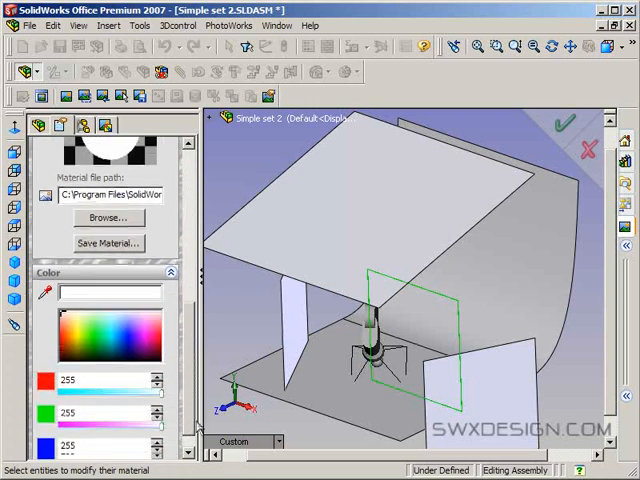
{"action": "scroll", "scroll_direction": "down", "scroll_amount": 3}
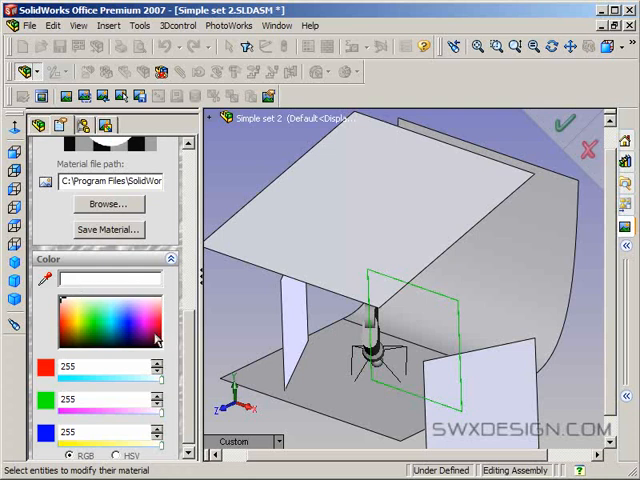
{"action": "mouse_move", "coordinate": [183, 328]}
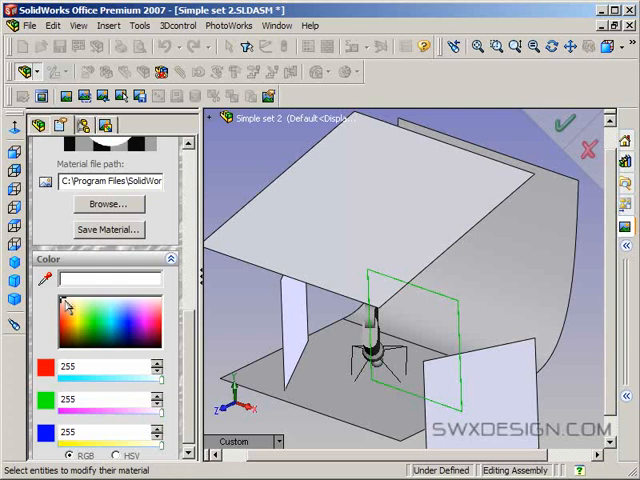
{"action": "left_click", "coordinate": [67, 305]}
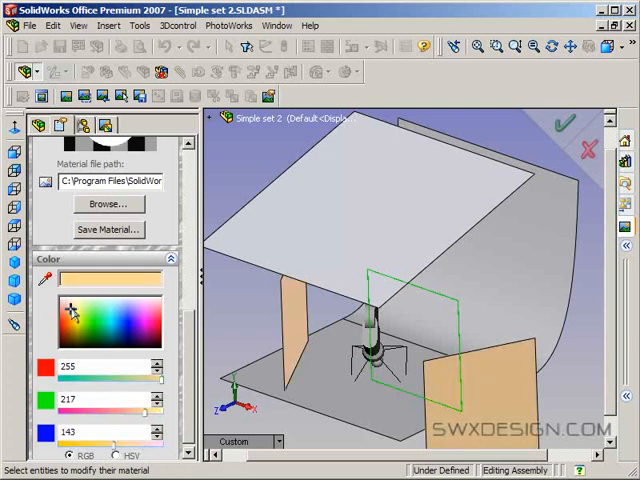
{"action": "left_click", "coordinate": [140, 345]}
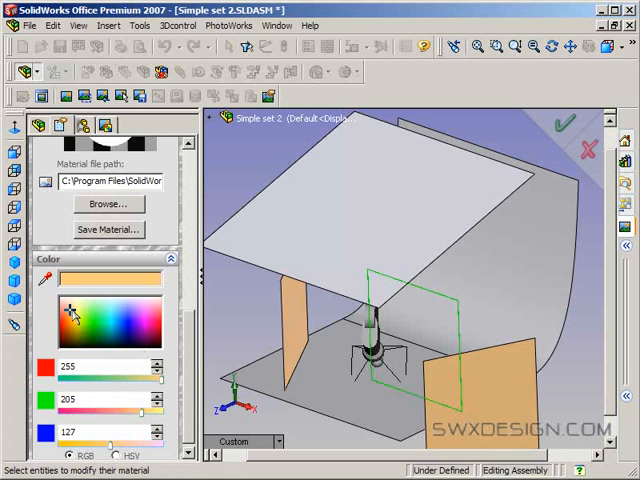
{"action": "left_click", "coordinate": [100, 307]}
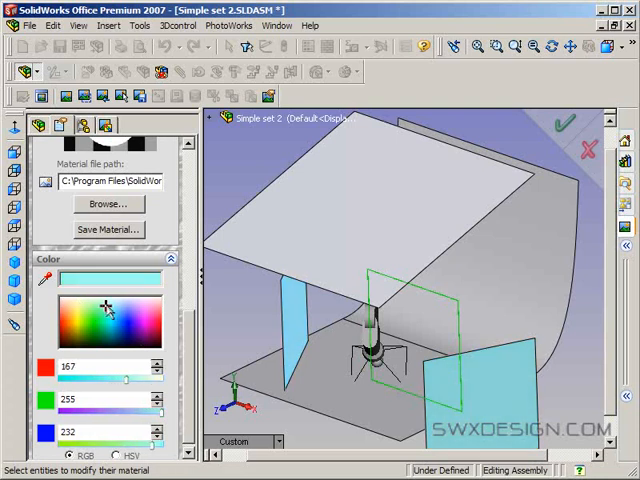
{"action": "left_click", "coordinate": [112, 310]}
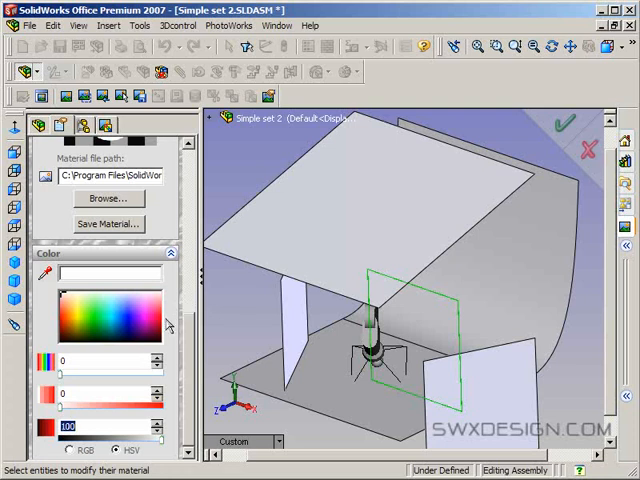
{"action": "mouse_move", "coordinate": [135, 330]}
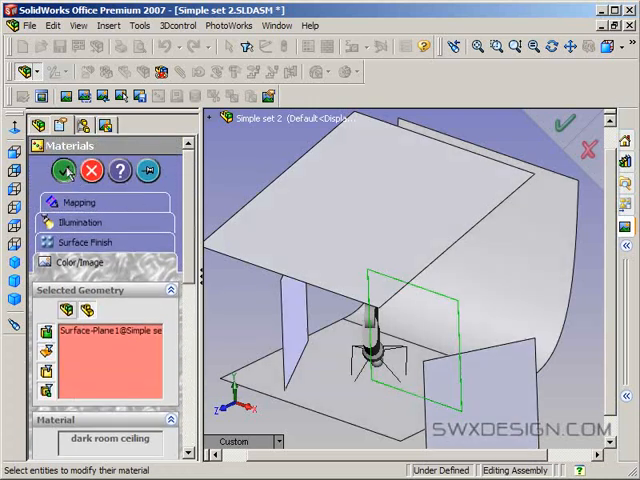
Step: Confirm the white dark room ceiling material for the light panels
{"action": "left_click", "coordinate": [66, 171]}
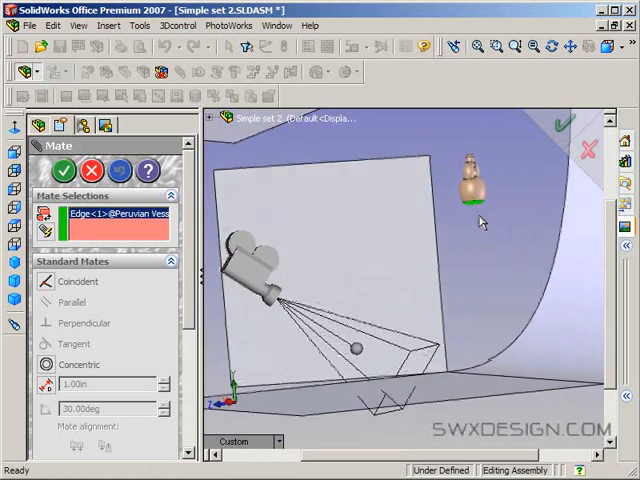
Step: Mate the Peruvian vessel's base edge coincident with the backdrop surface
{"action": "left_click", "coordinate": [390, 233]}
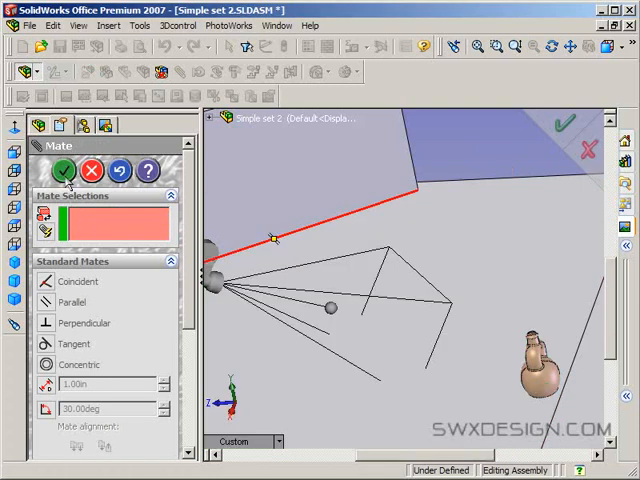
{"action": "left_click", "coordinate": [63, 172]}
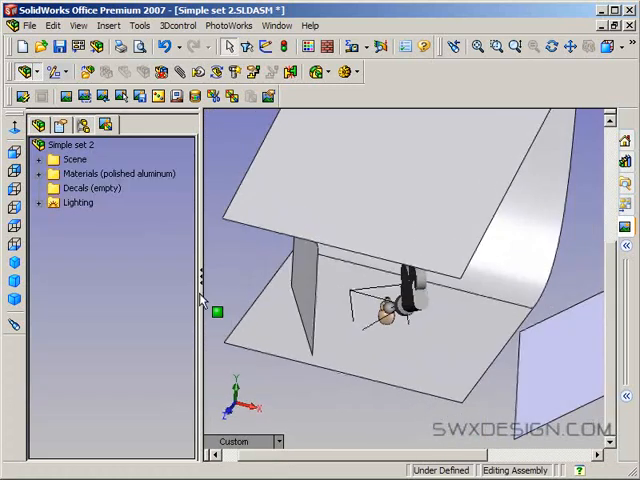
Step: Set the flat light components to wireframe display from the component tree
{"action": "left_click", "coordinate": [38, 124]}
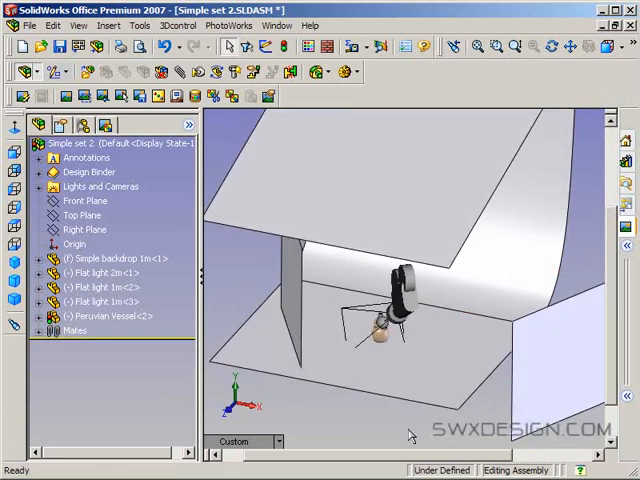
{"action": "left_click", "coordinate": [99, 272]}
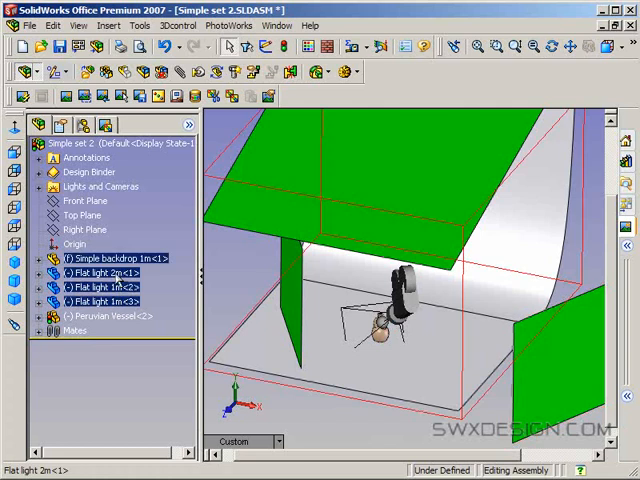
{"action": "right_click", "coordinate": [110, 302]}
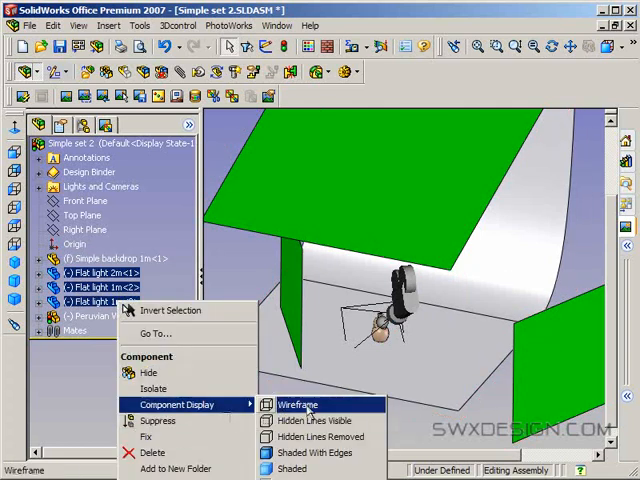
{"action": "left_click", "coordinate": [297, 406]}
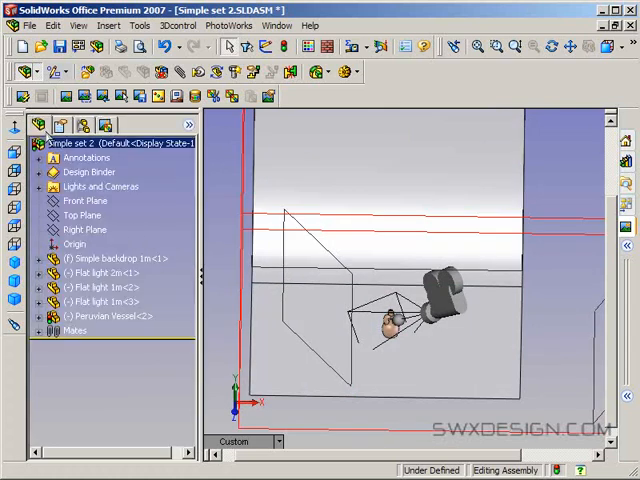
Step: Apply the Stone > Stoneware earthenware material to the Peruvian vessel
{"action": "left_click", "coordinate": [104, 316]}
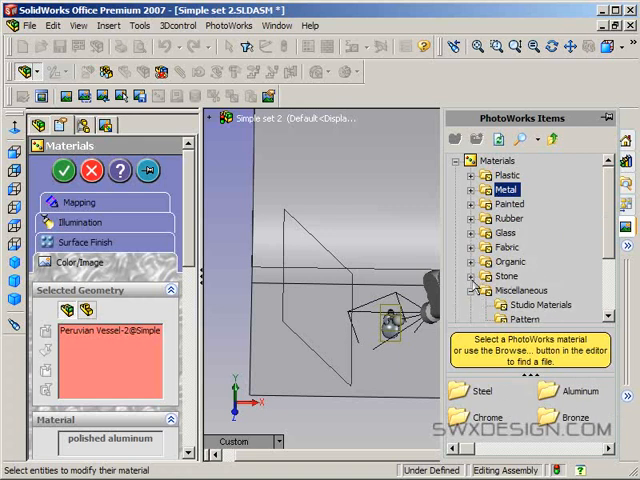
{"action": "left_click", "coordinate": [478, 247]}
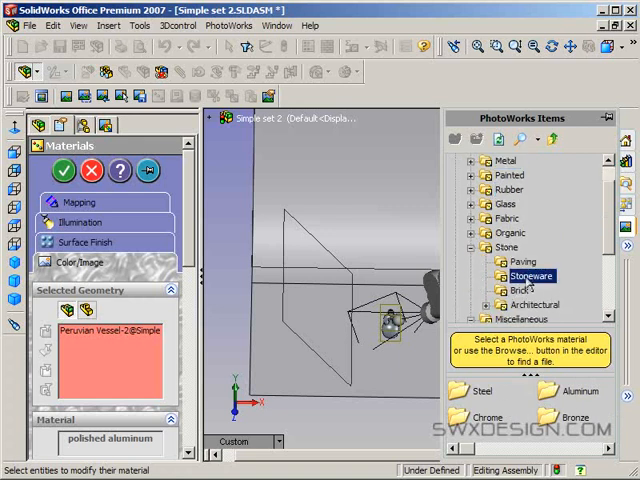
{"action": "left_click", "coordinate": [531, 275]}
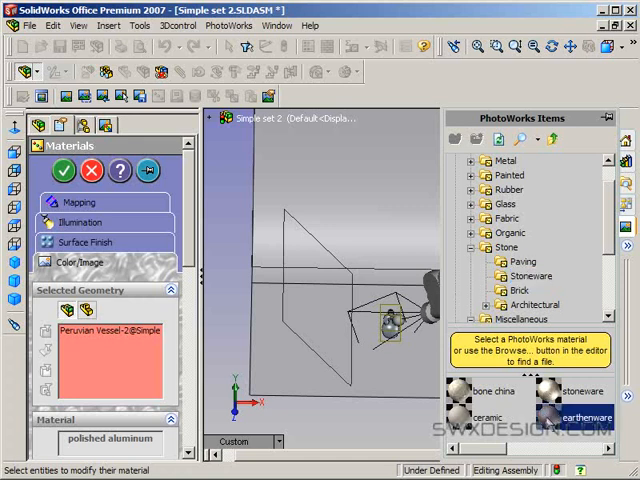
{"action": "left_click", "coordinate": [64, 171]}
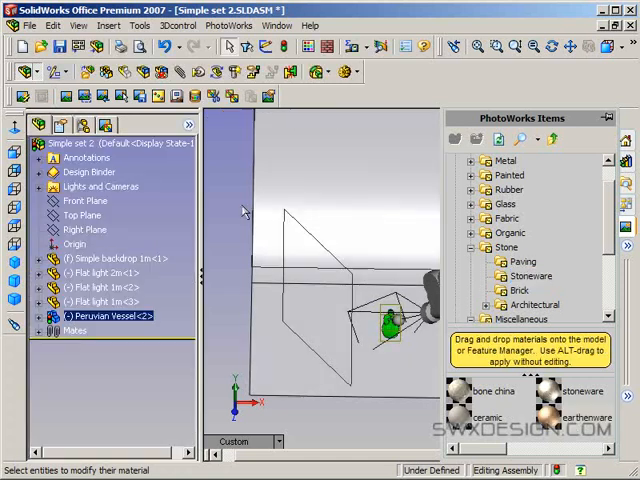
{"action": "mouse_move", "coordinate": [357, 444]}
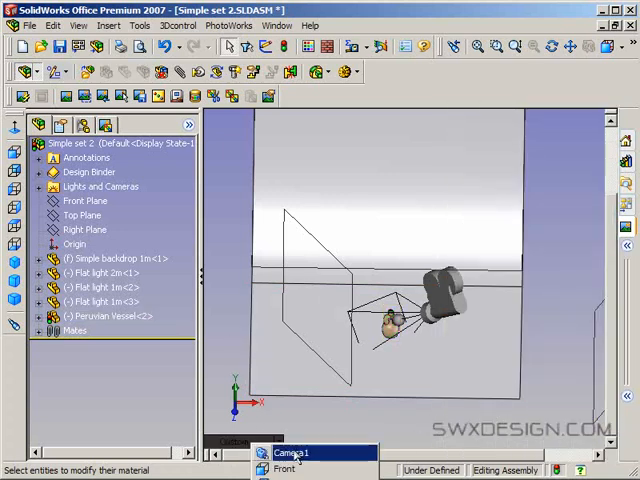
{"action": "left_click", "coordinate": [294, 452]}
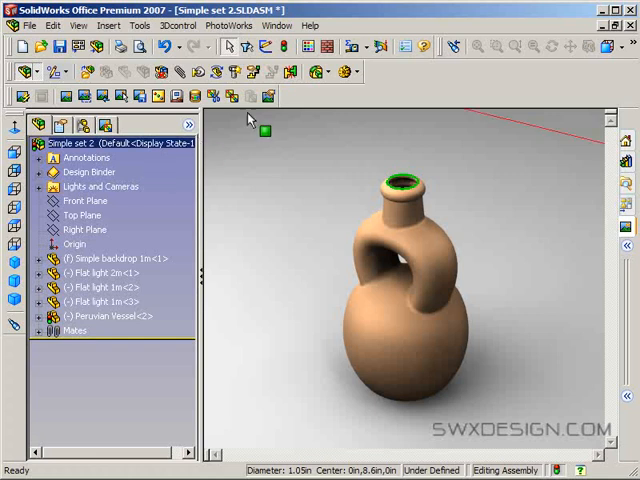
{"action": "mouse_move", "coordinate": [457, 147]}
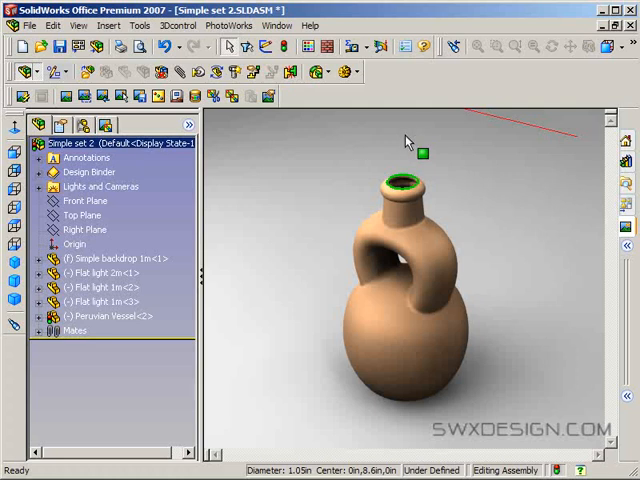
{"action": "mouse_move", "coordinate": [345, 436]}
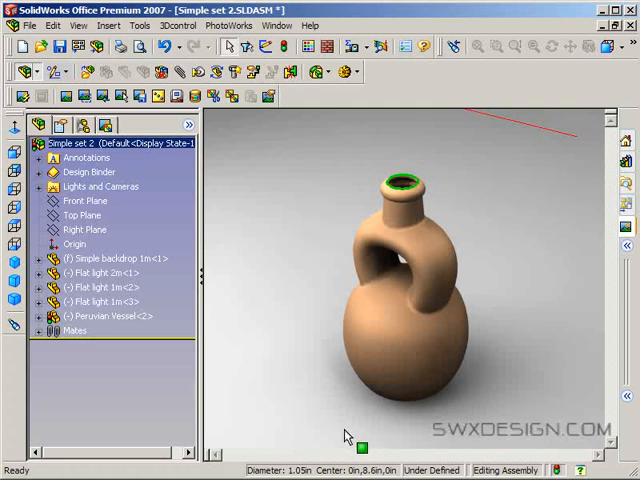
{"action": "mouse_move", "coordinate": [278, 197]}
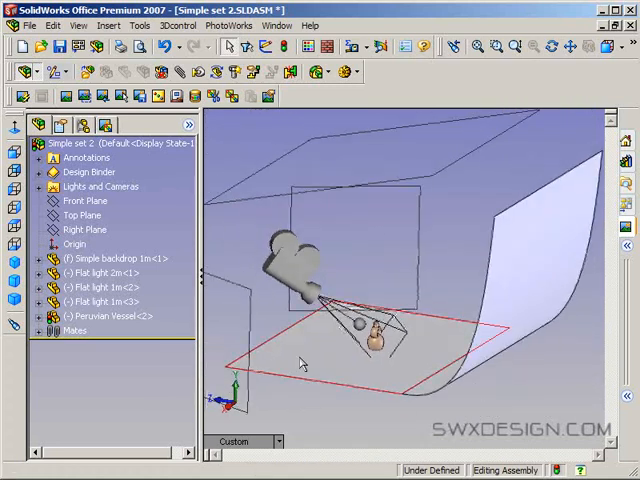
Step: Show the PhotoWorks scene items and collapse the Lighting folder
{"action": "left_click", "coordinate": [54, 187]}
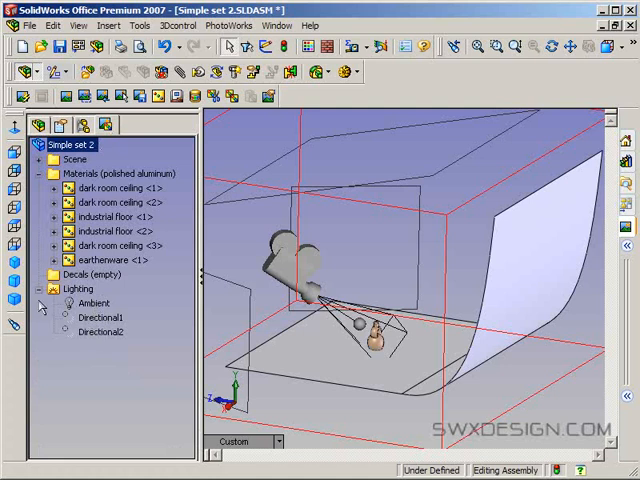
{"action": "left_click", "coordinate": [41, 288]}
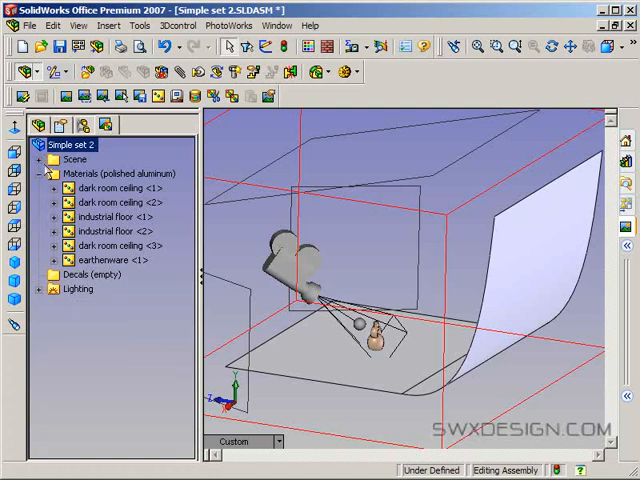